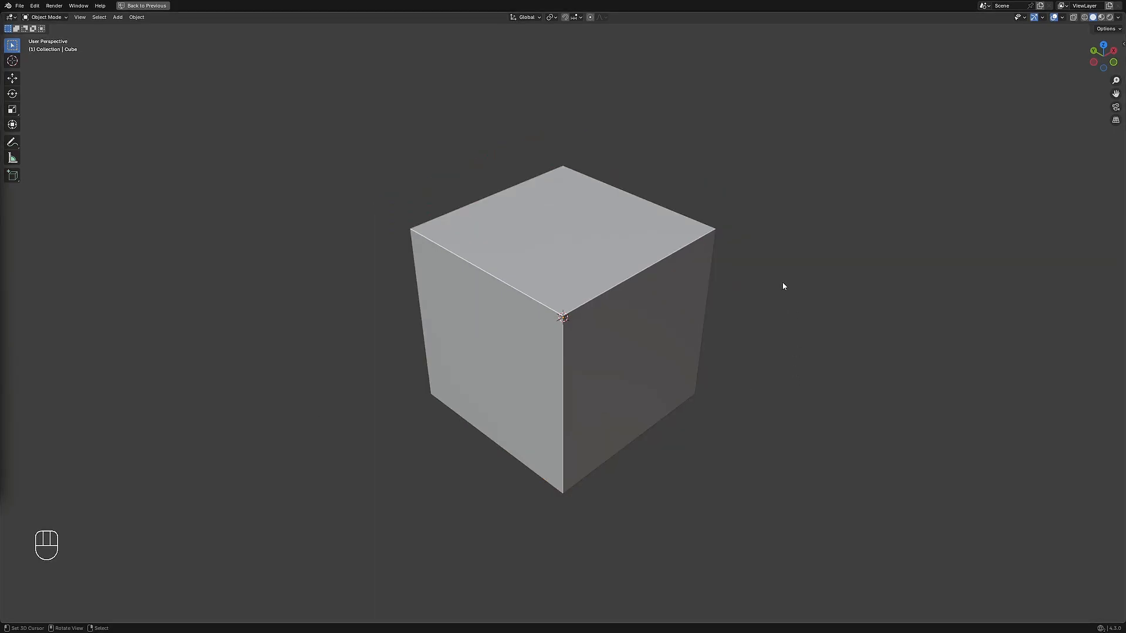
- Greeble the default cube with Random Panels and raise the Depth Max for deeper panels
key(shift+q)
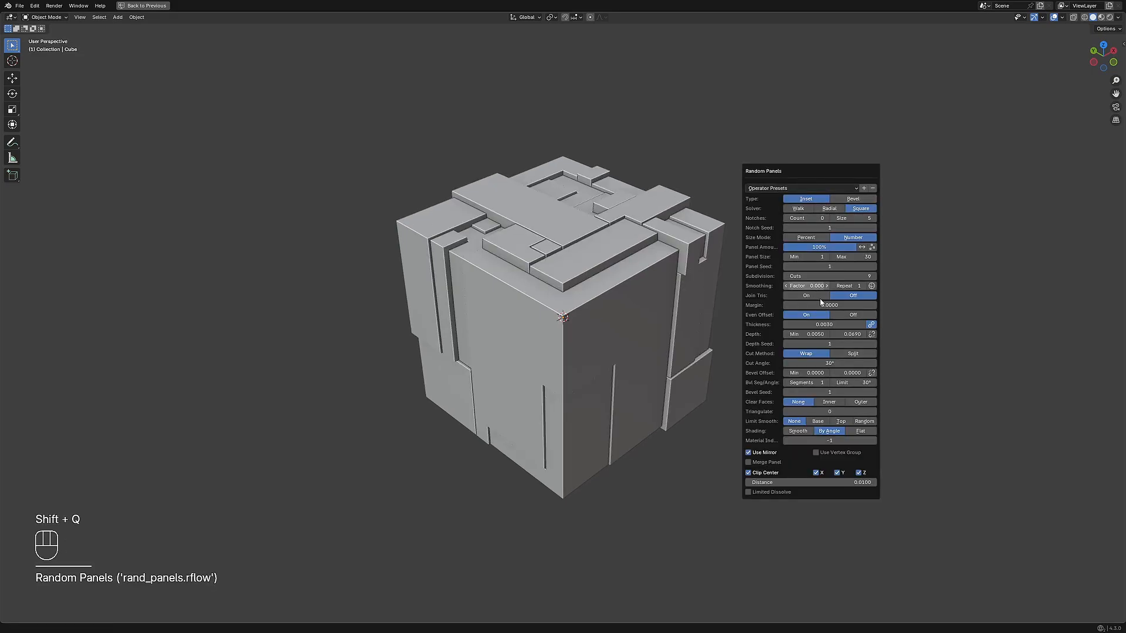
drag(855, 335, 862, 334)
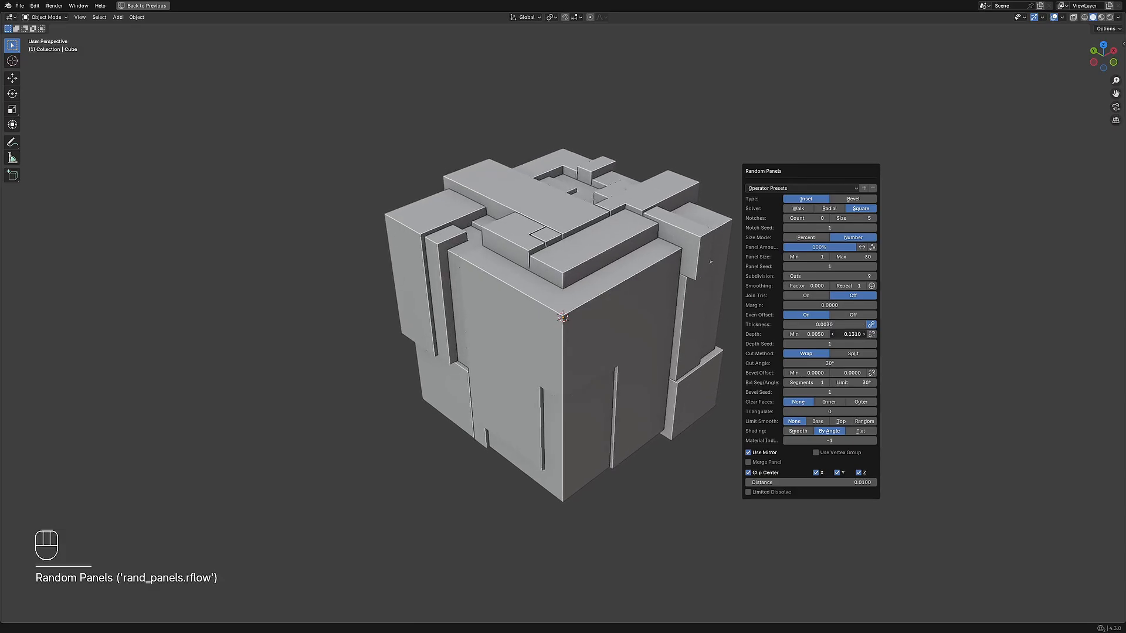
drag(855, 334, 843, 335)
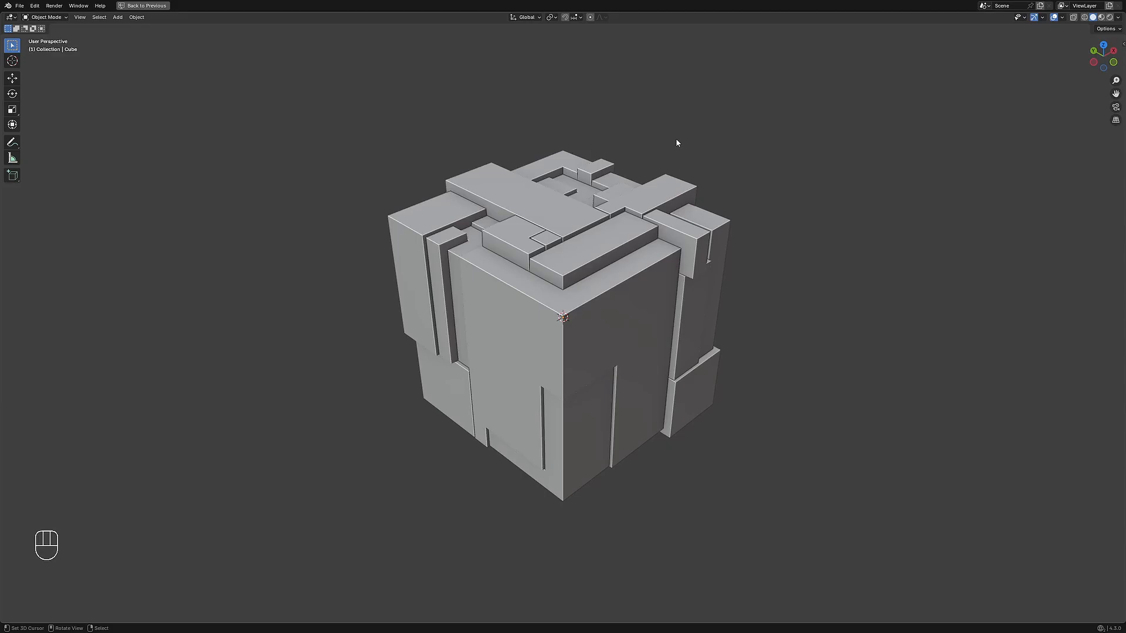
- Reopen the Random Panels redo panel with F9, tweak Depth Max, and reopen it again
key(f9)
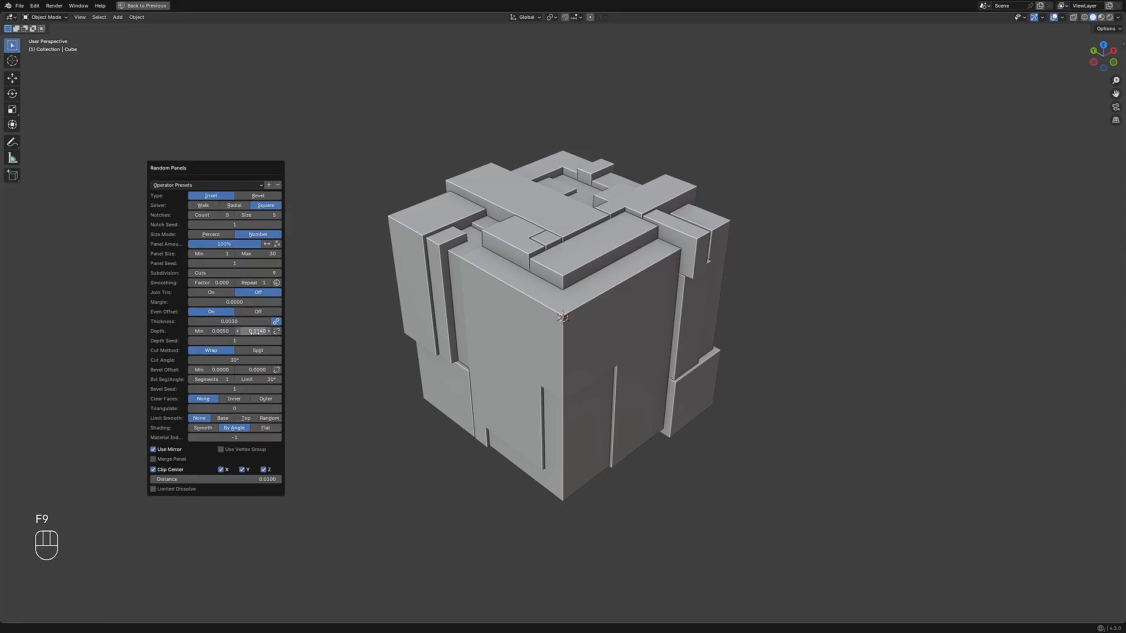
drag(255, 331, 273, 331)
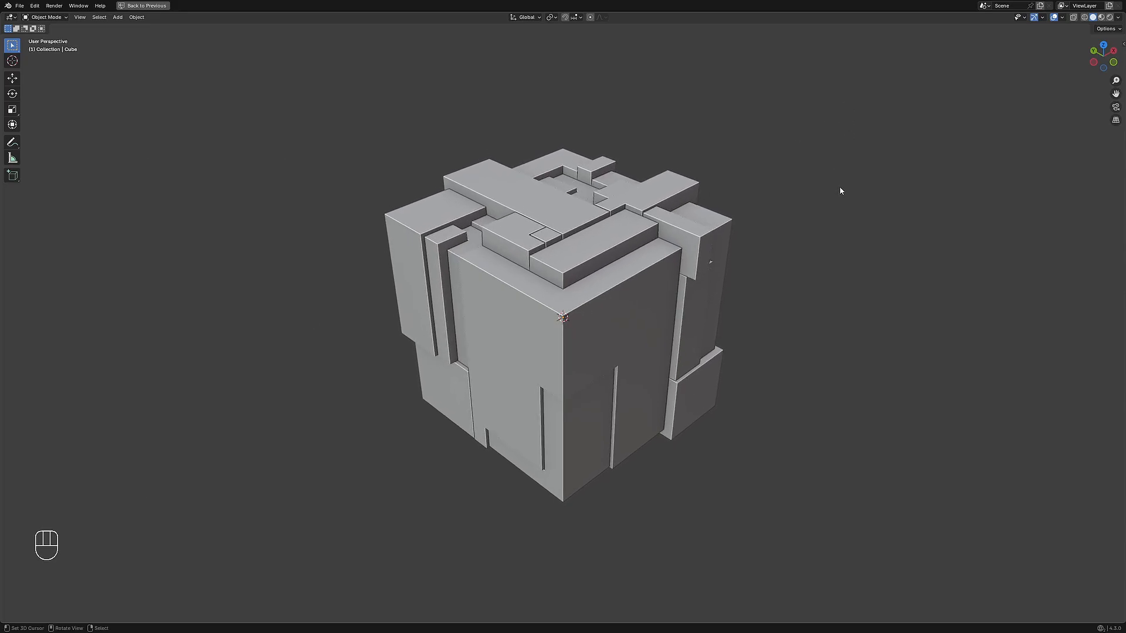
key(f9)
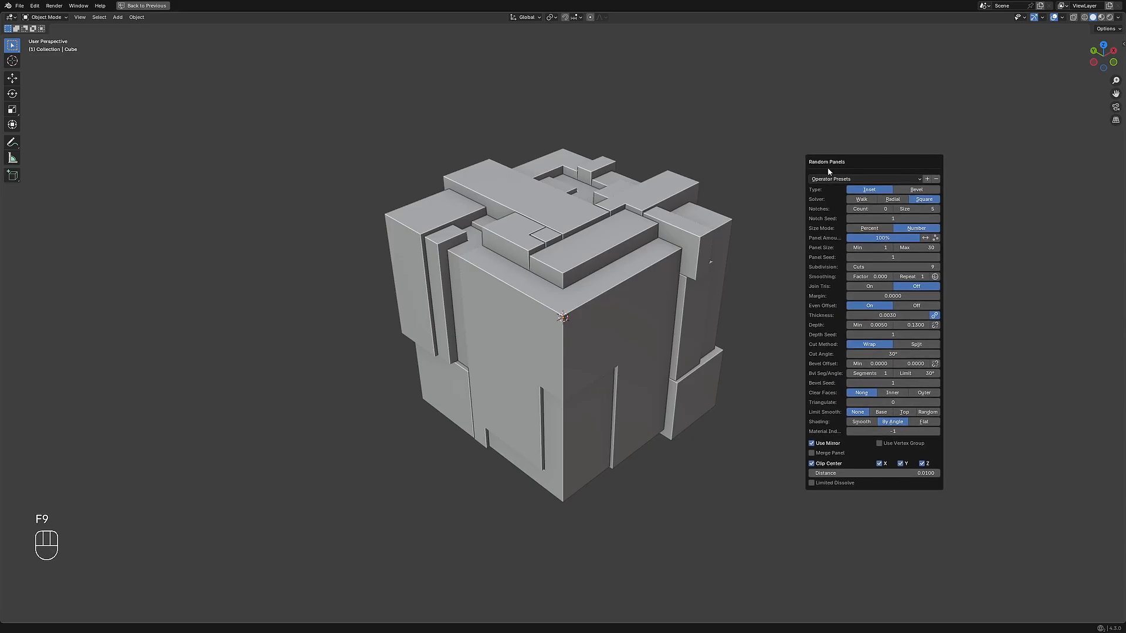
mouse_move(782, 177)
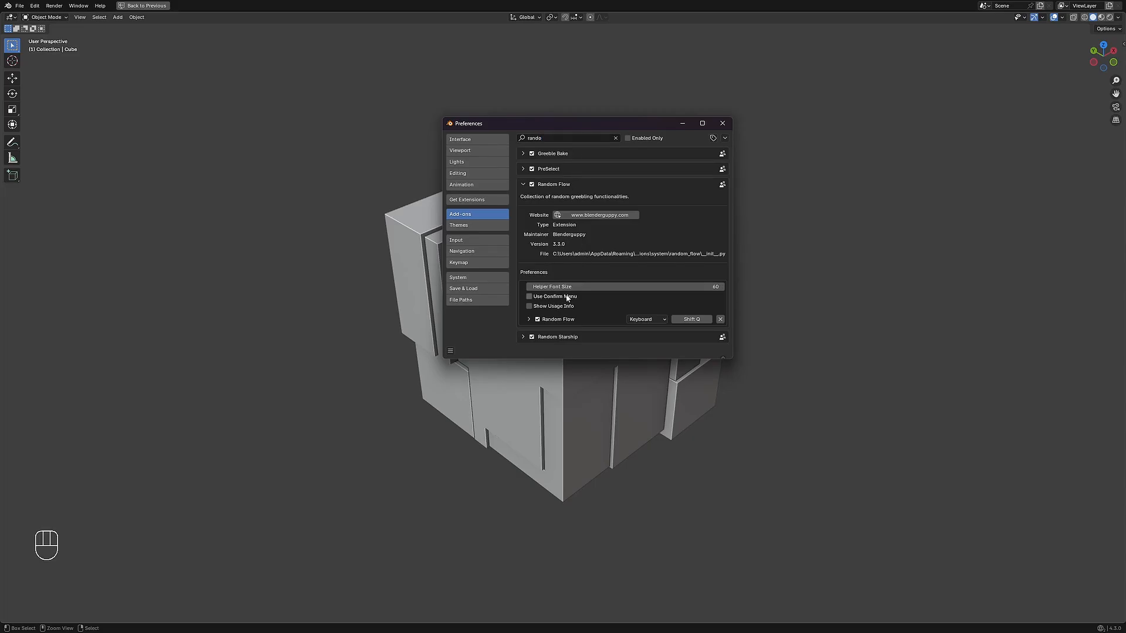
- Tick Use Confirm Menu in the Random Flow add-on preferences
click(529, 296)
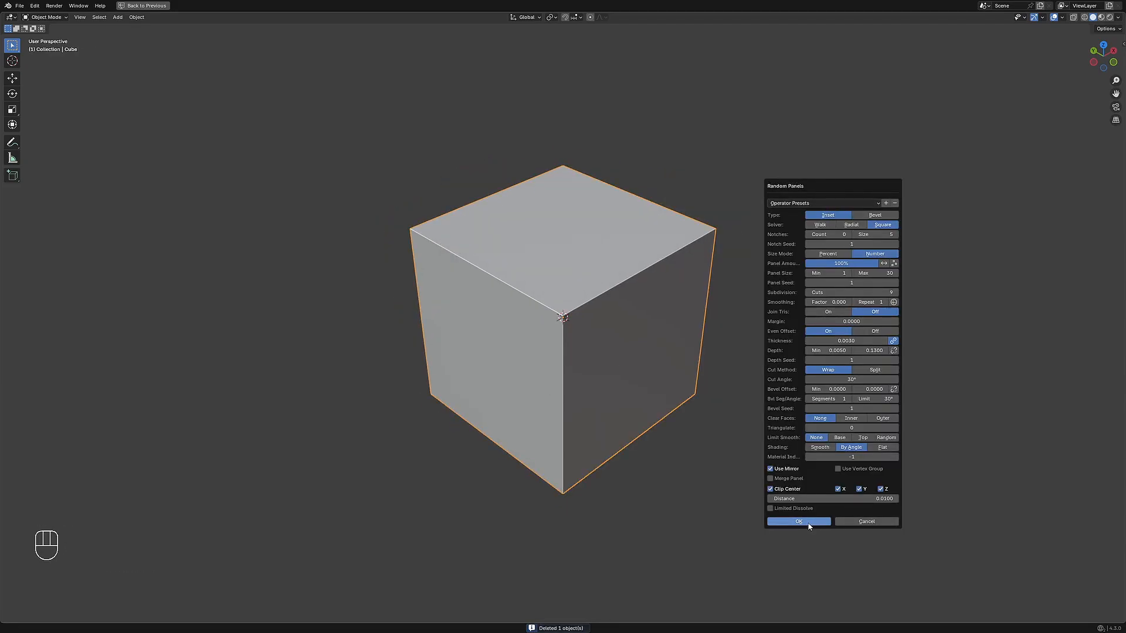
- Confirm Random Panels on the fresh cube, then adjust Thickness and raise Depth Max
click(797, 520)
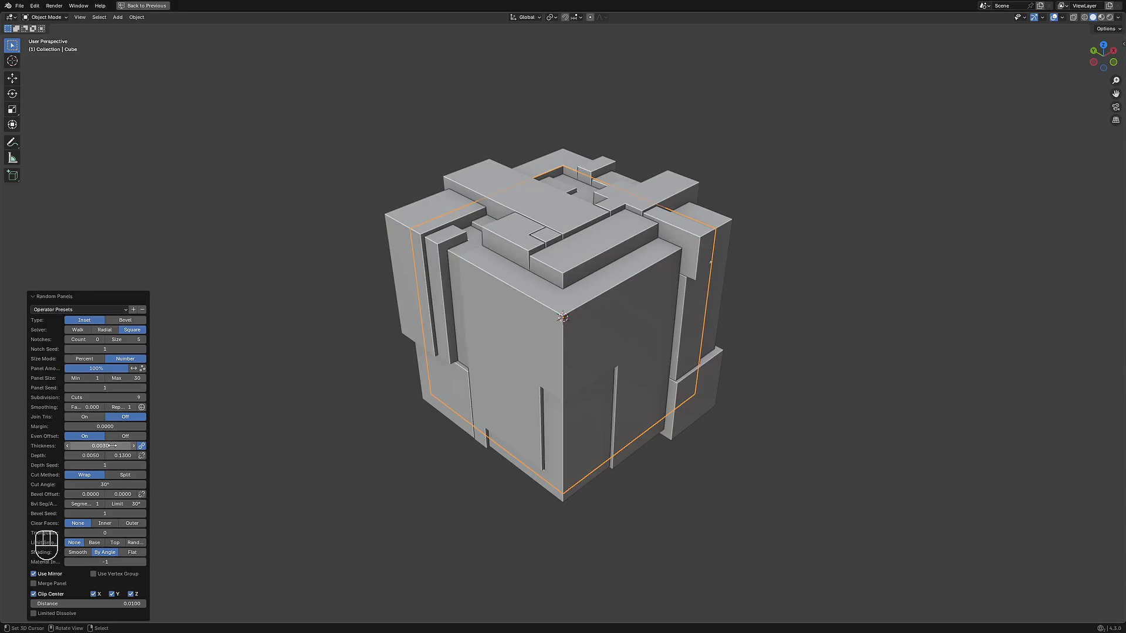
drag(122, 455, 129, 455)
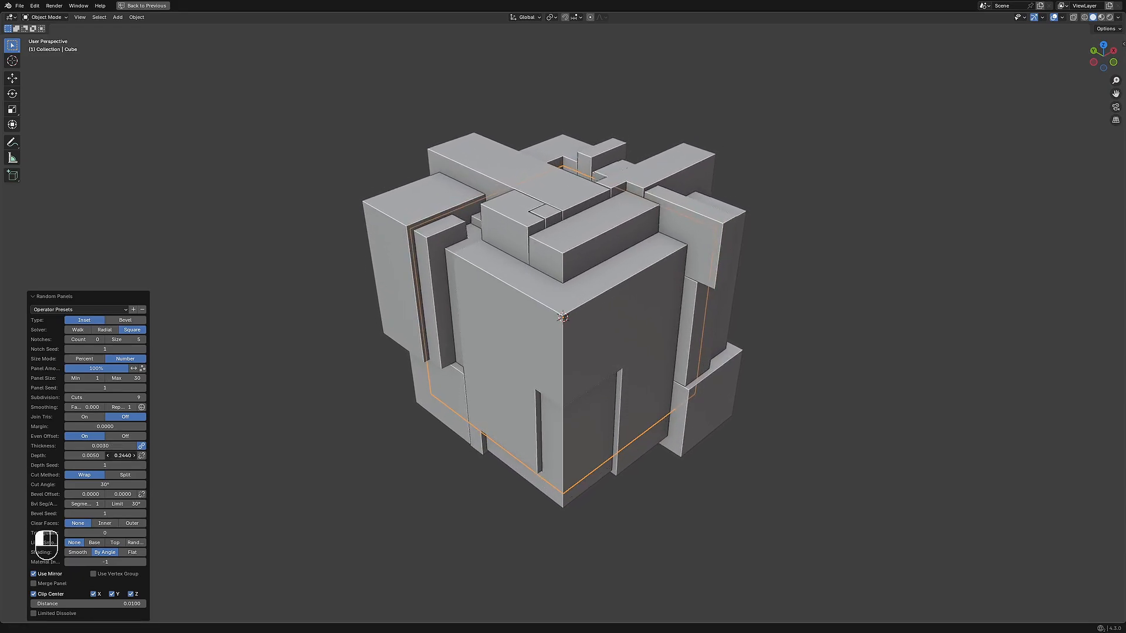
drag(122, 455, 120, 455)
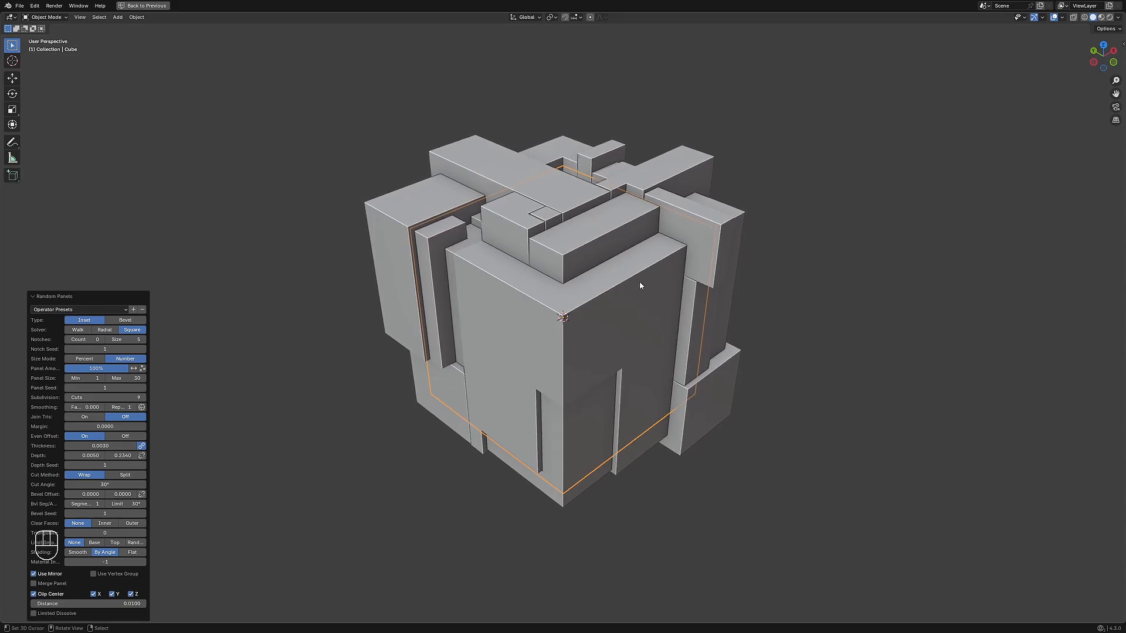
mouse_move(693, 310)
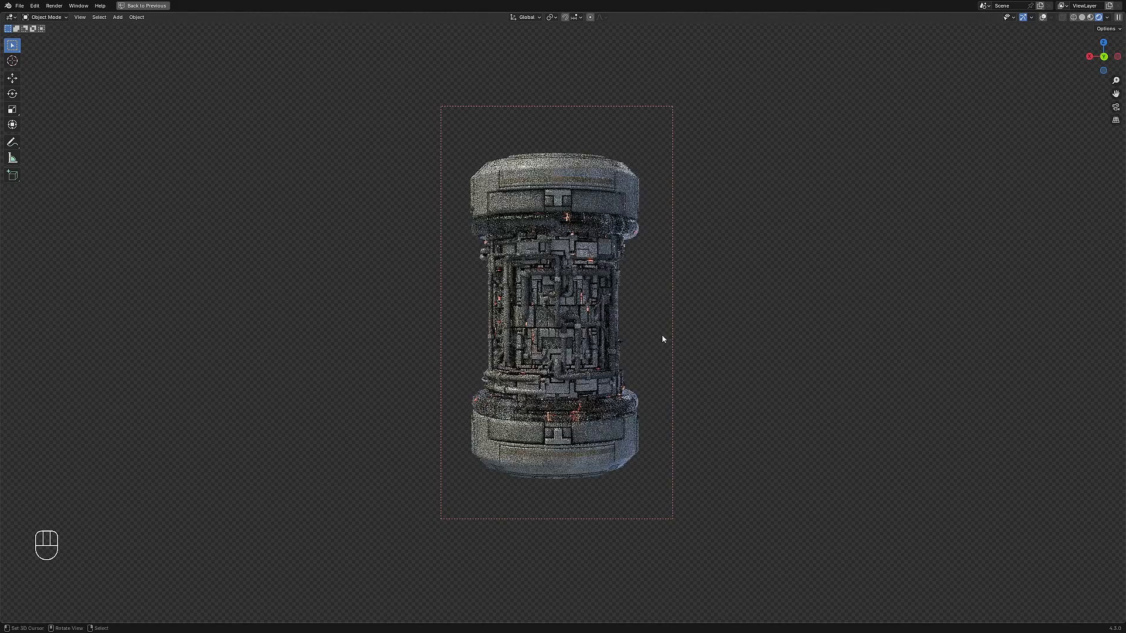
- Apply Random Panels to the cylinder's selected middle faces, deselect all, and view it in Rendered shading
key(Tab)
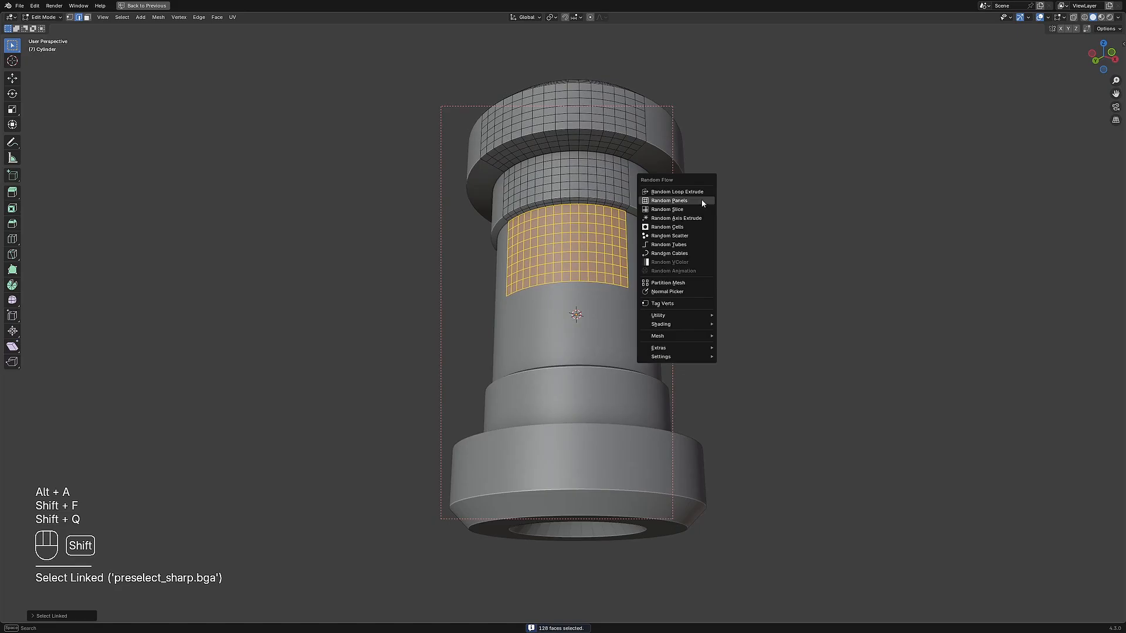
click(669, 200)
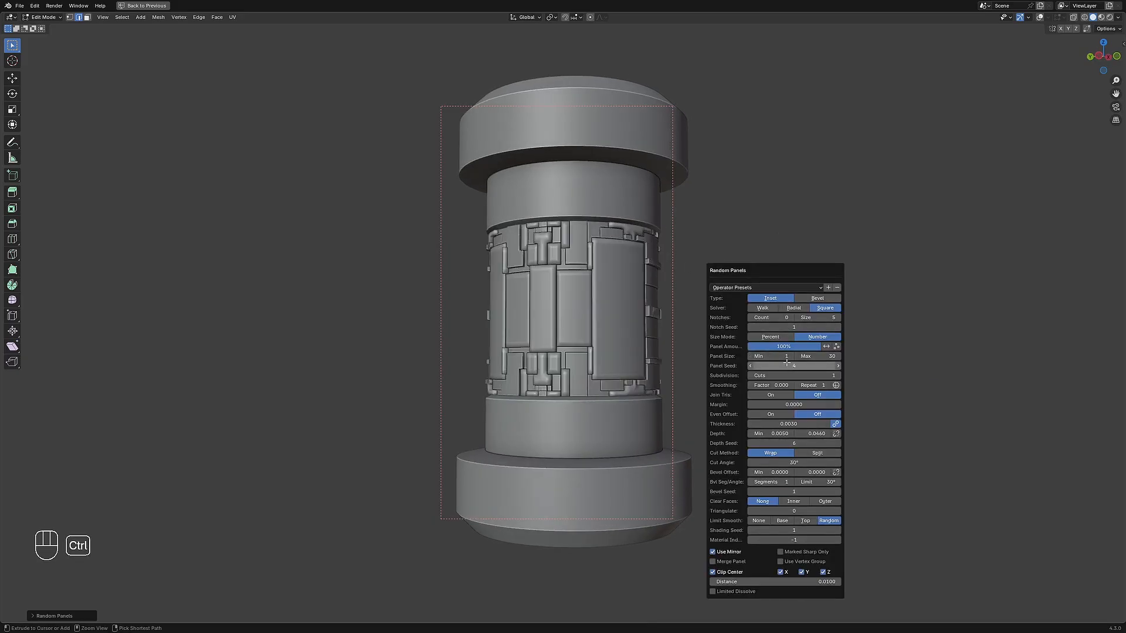
key(shift+ctrl+a)
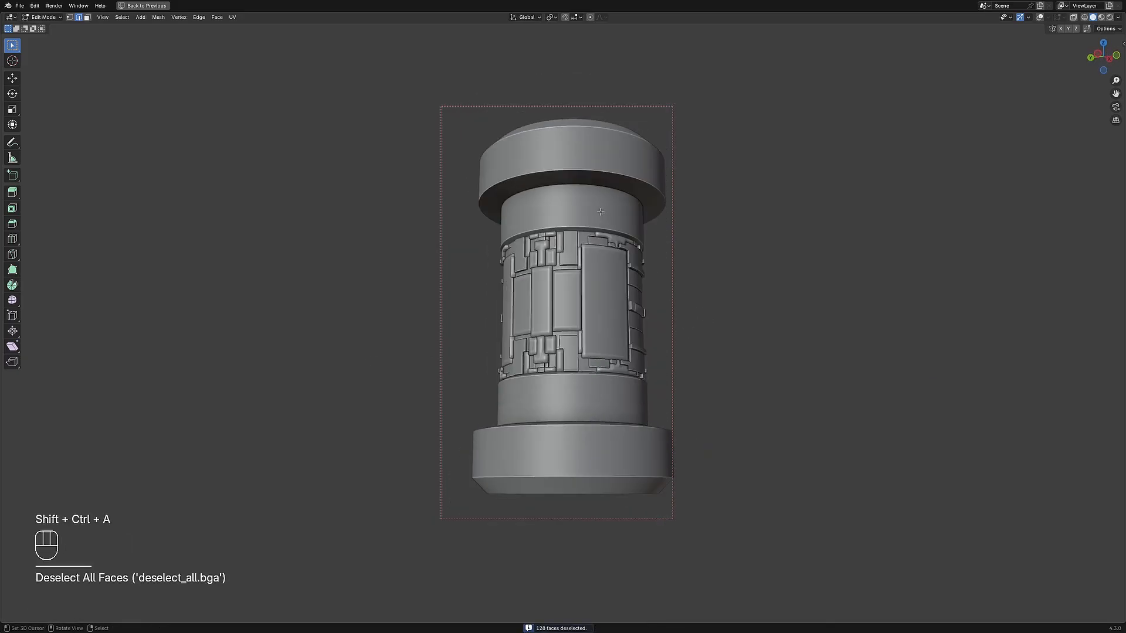
key(Tab)
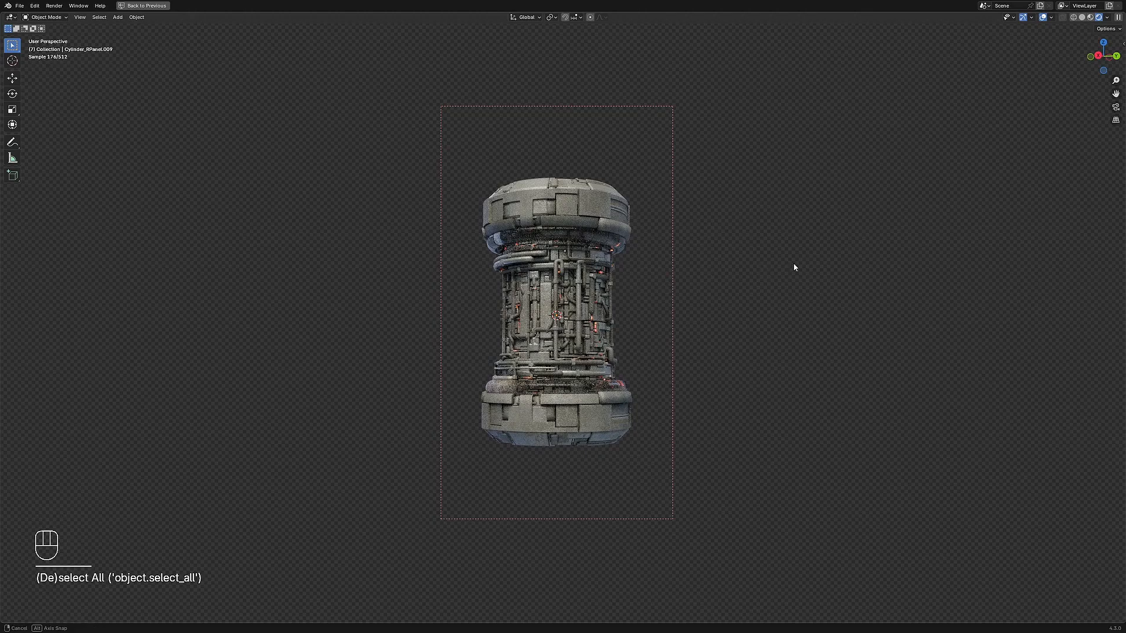
key(z)
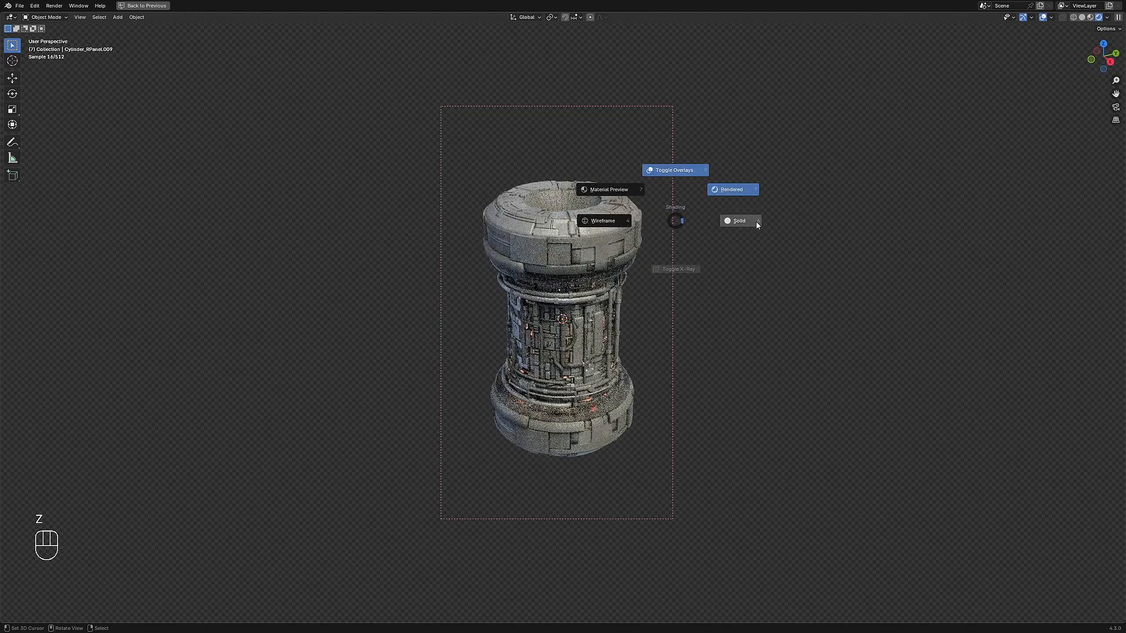
- Return the loop-cut plane to solid shading and Object Mode, then apply Random Panels from a square preset
key(shift+ctrl+x)
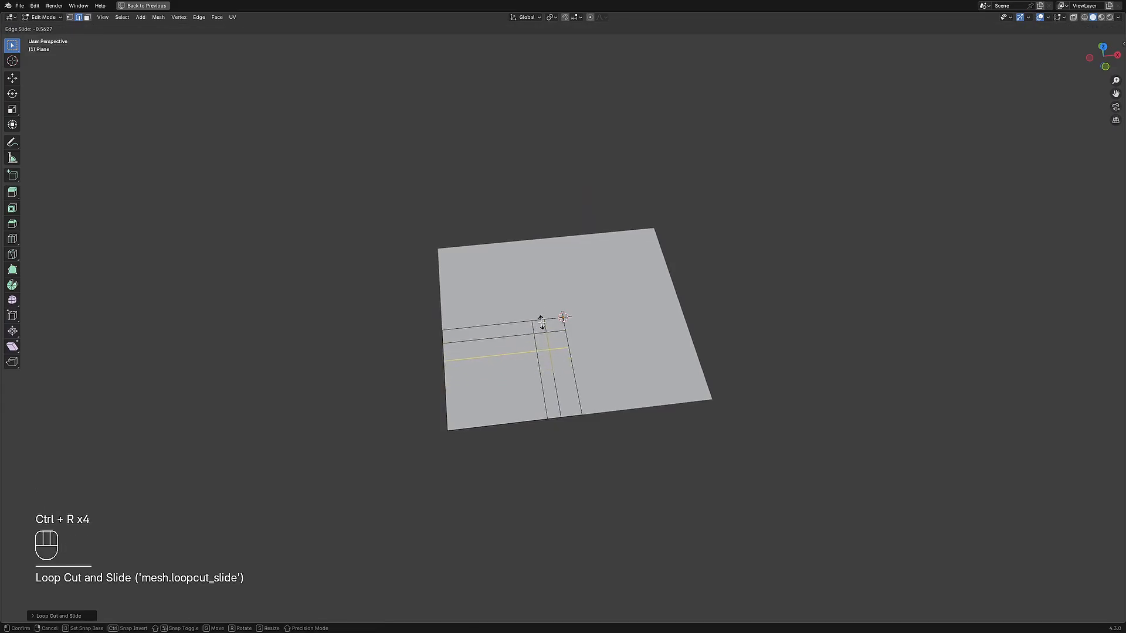
key(Tab)
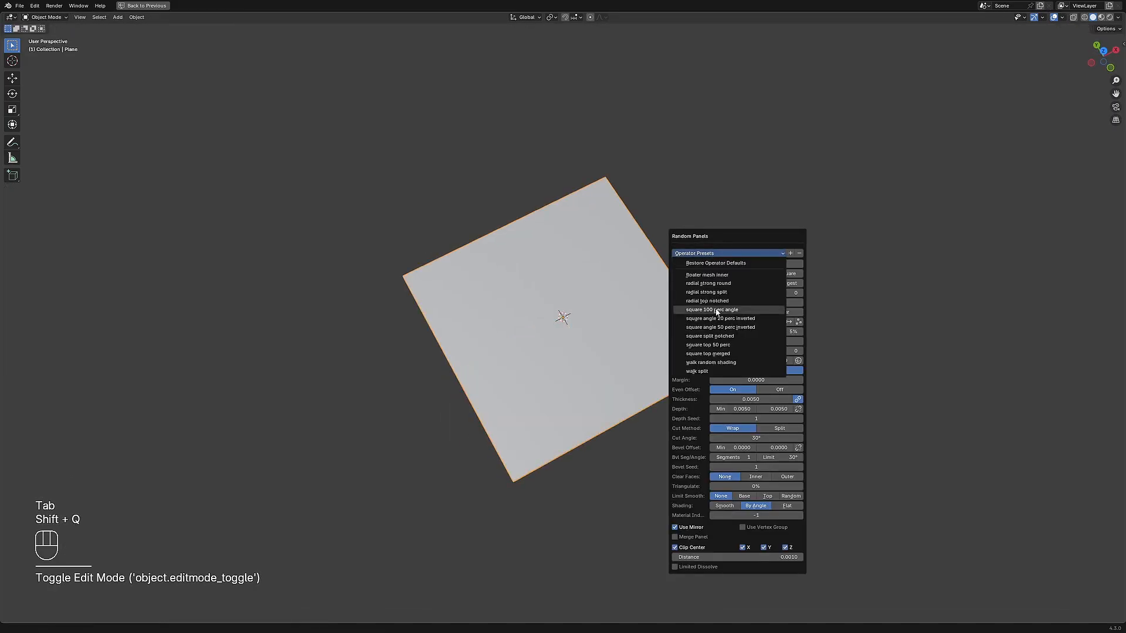
click(710, 310)
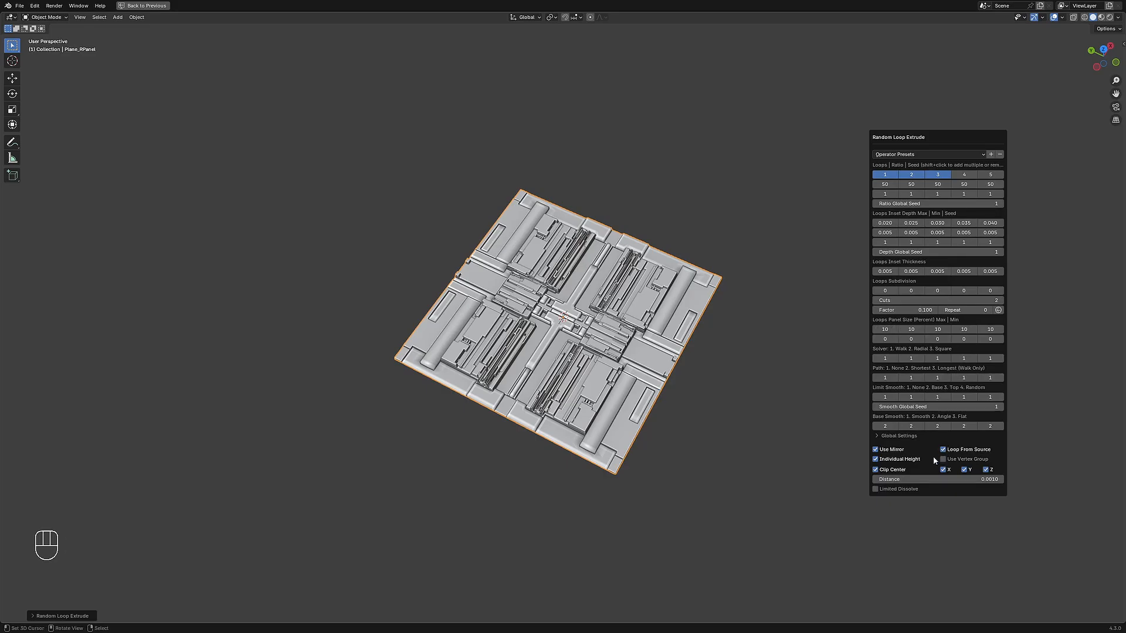
- Adjust Random Loop Extrude global solver and ratio seed, then apply the 3 loops square split preset
click(898, 436)
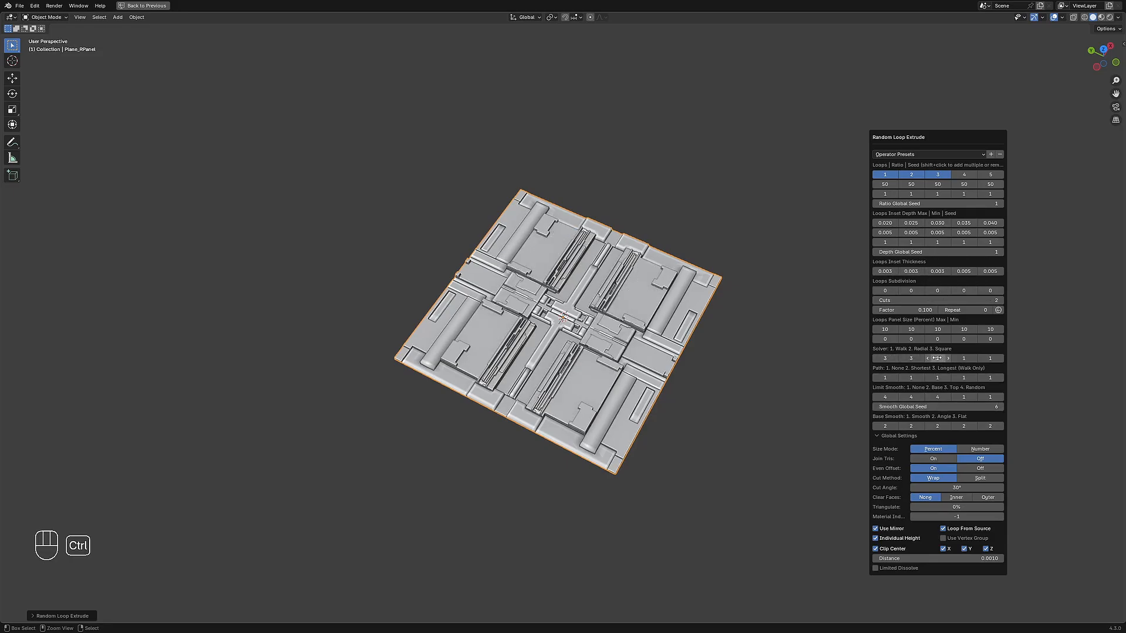
click(885, 358)
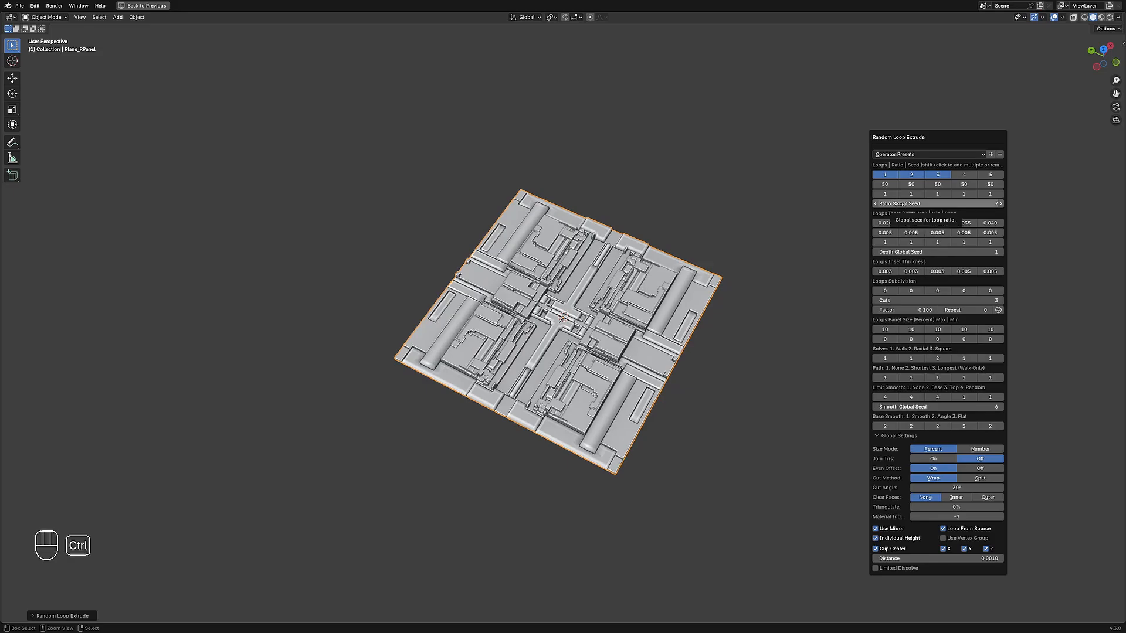
click(926, 154)
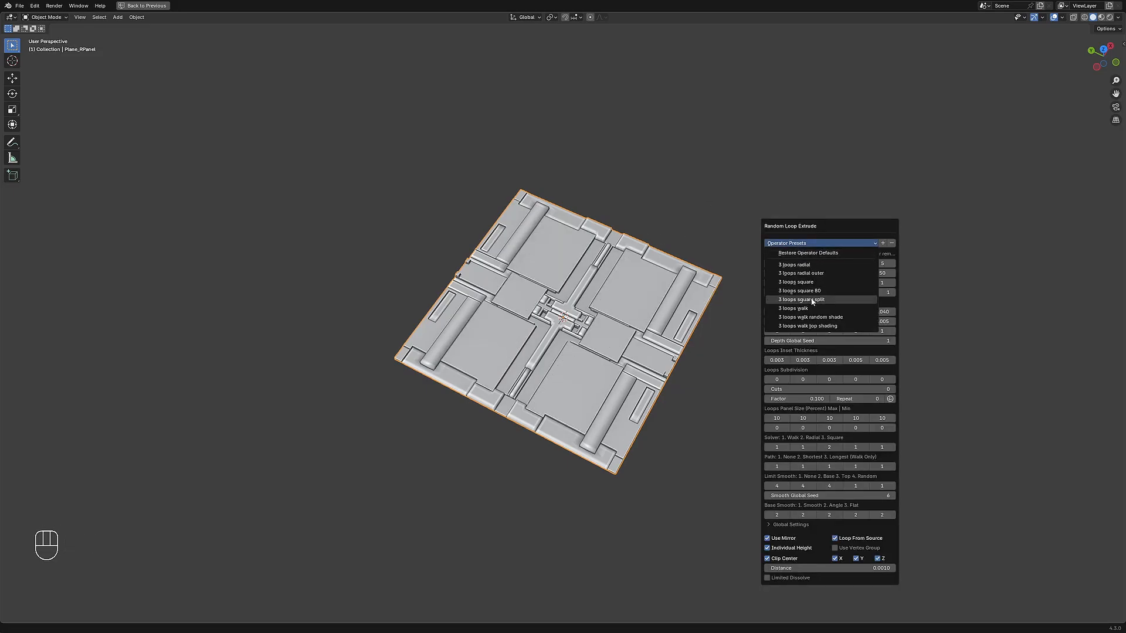
click(802, 299)
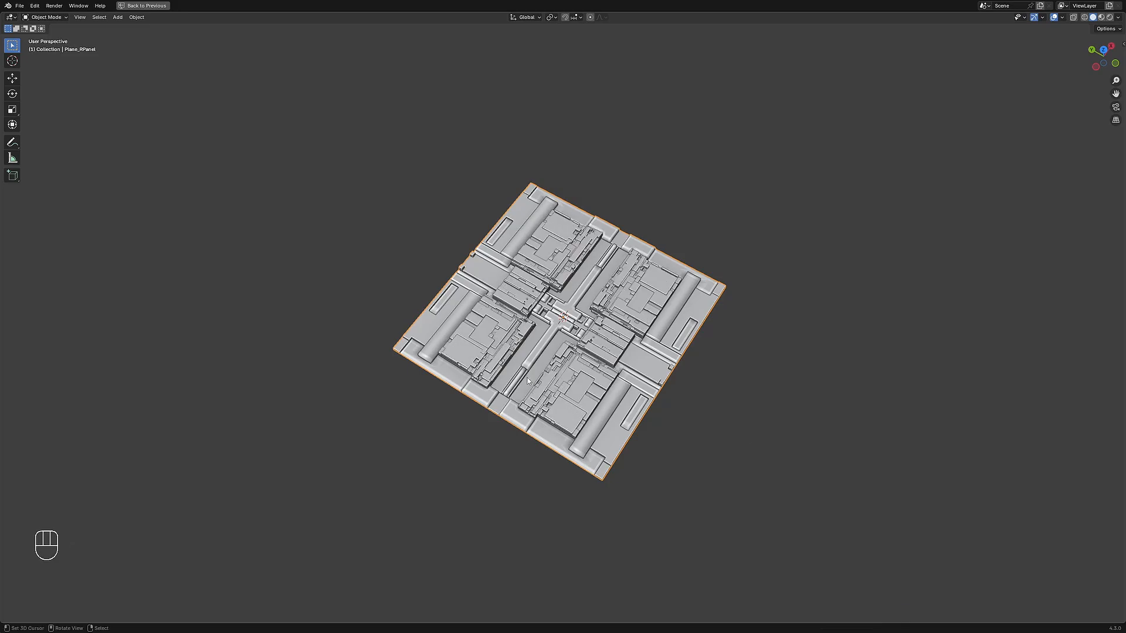
- Add Random Tubes to the plane's linked faces and raise the tube Amount
key(shift+q)
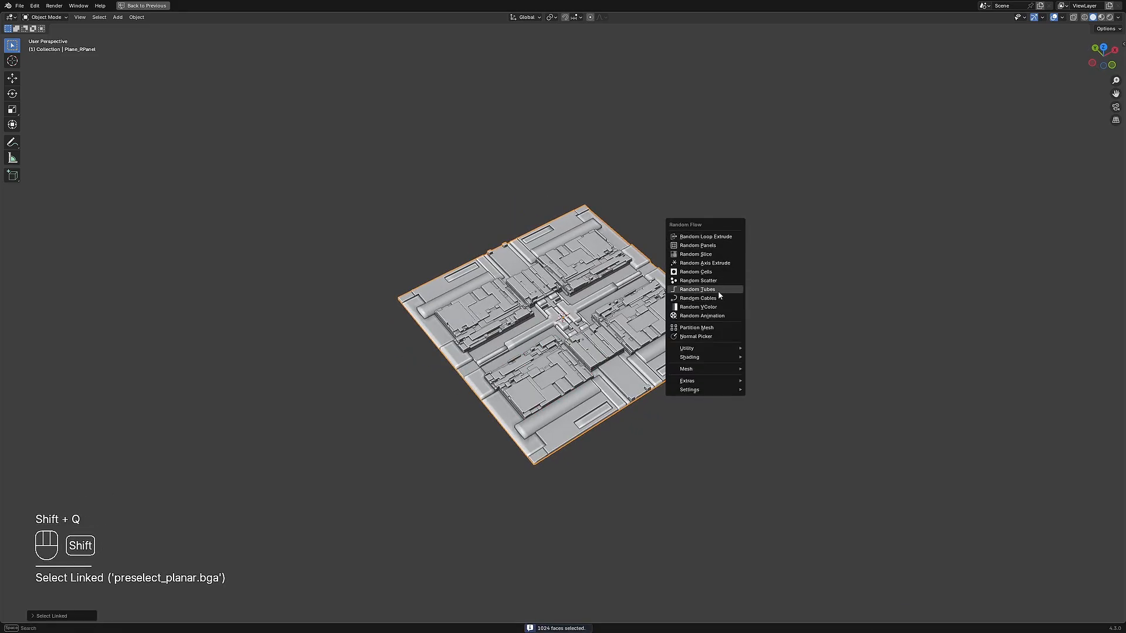
click(697, 288)
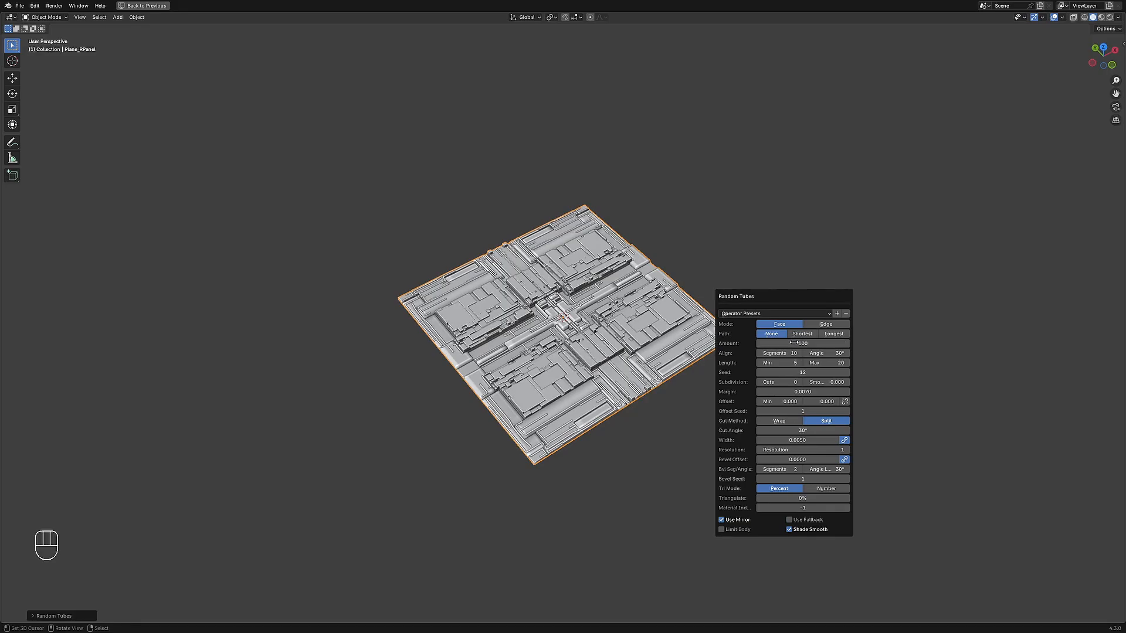
click(825, 362)
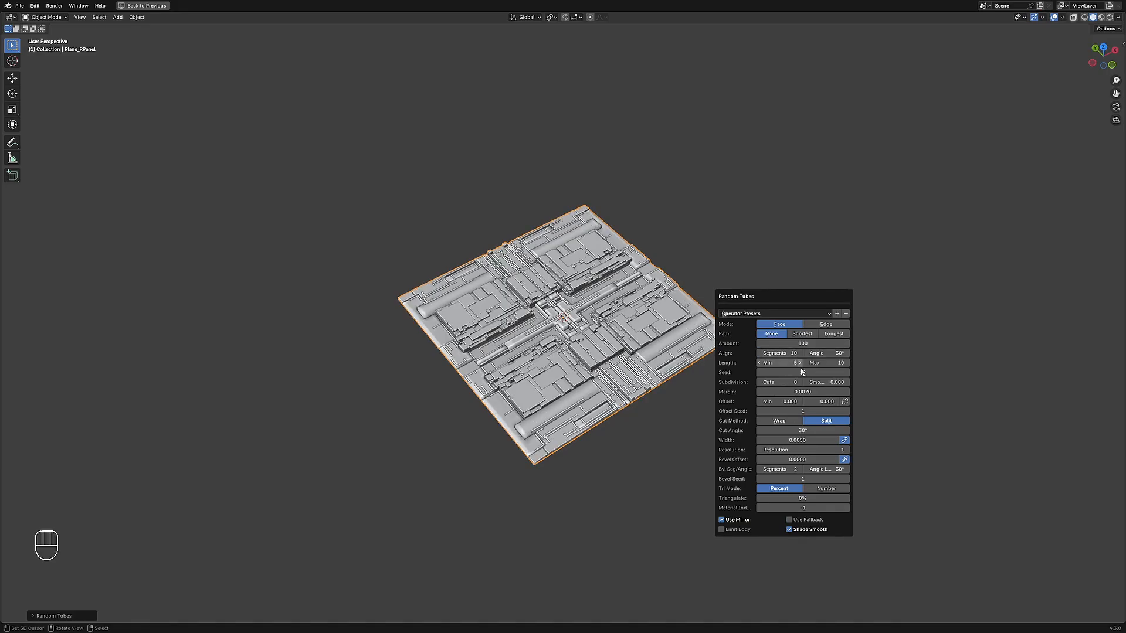
- Generate Random Cells on the faces with Size Mode set to Number
key(shift+q)
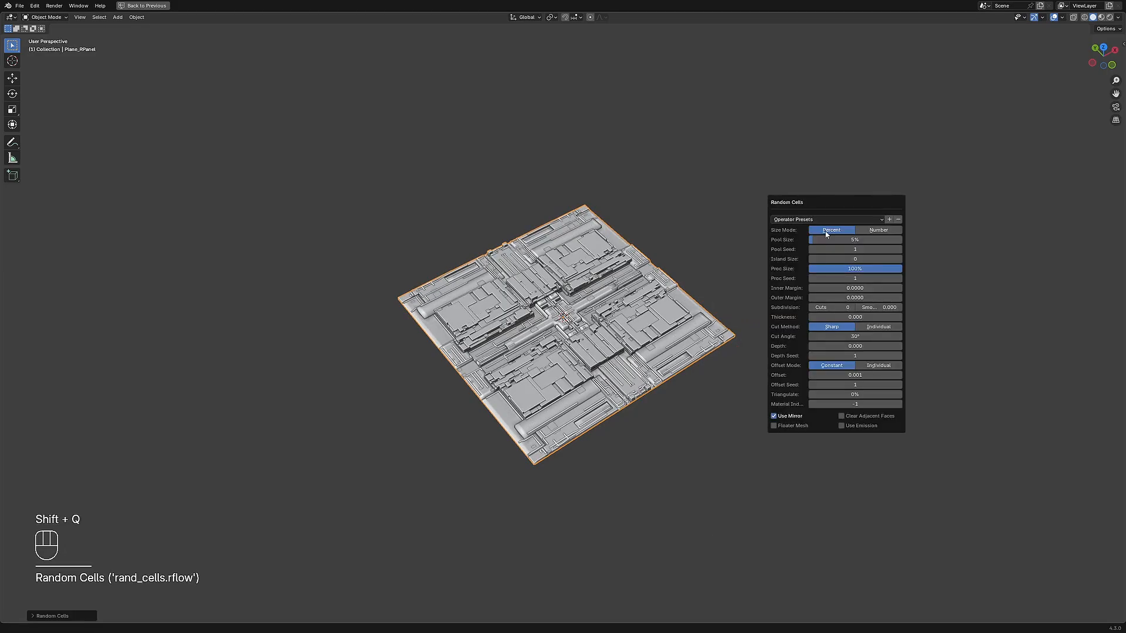
click(878, 229)
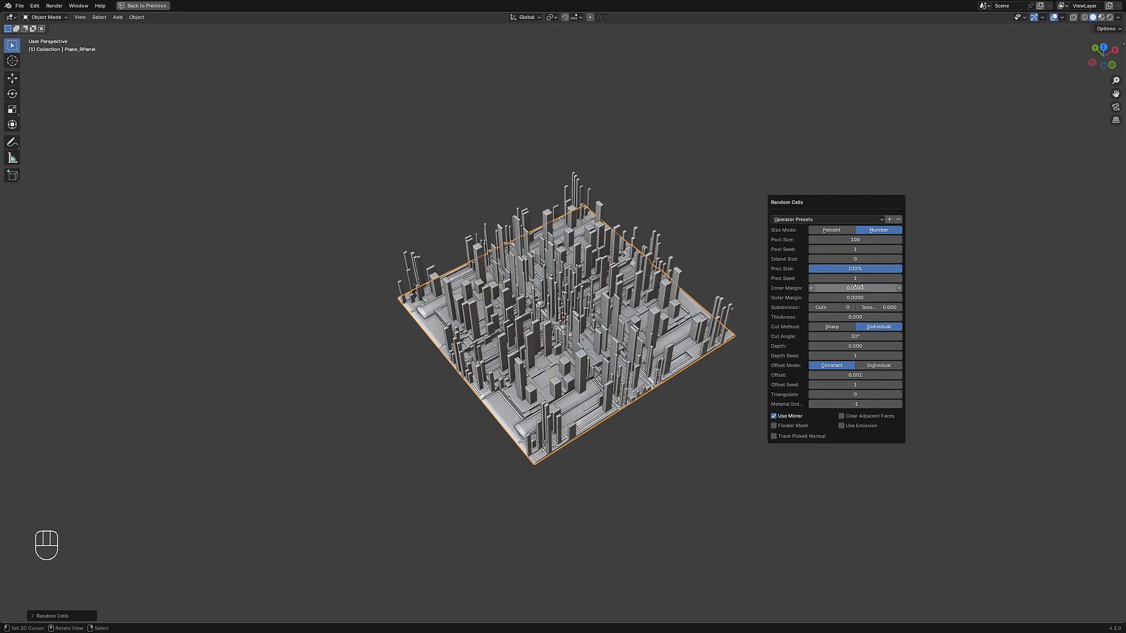